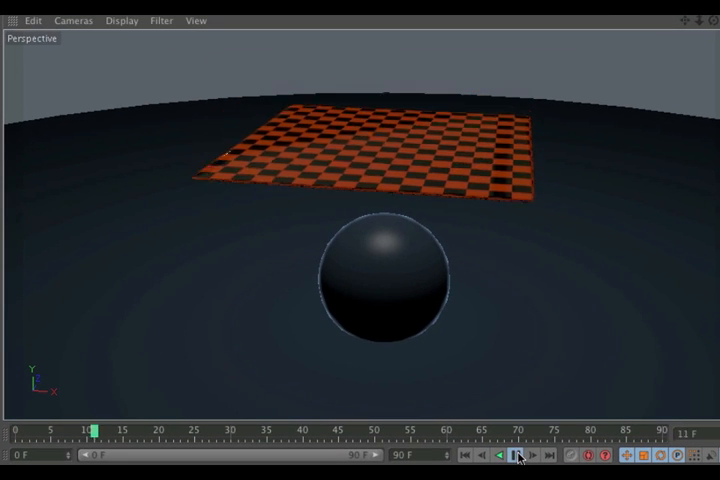
Preview the simulation, rewind it, then select the plane and disc and bring up cloth tag options.
click(520, 456)
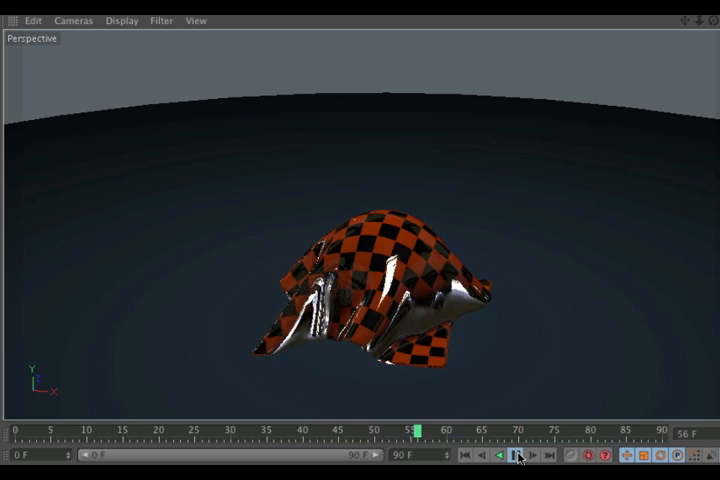
click(458, 46)
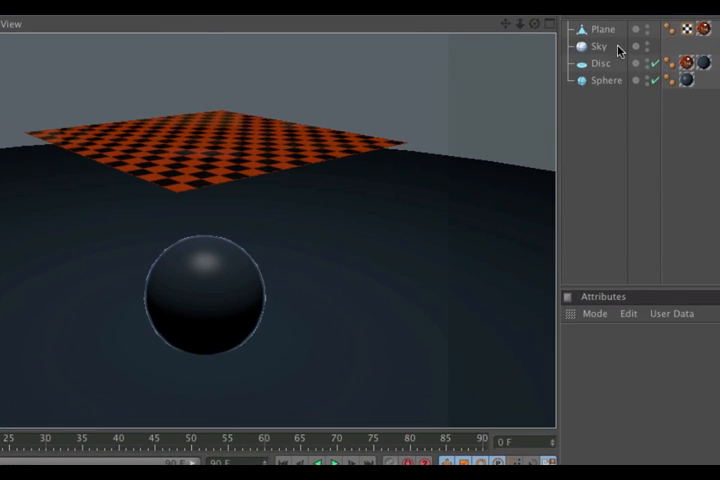
click(600, 28)
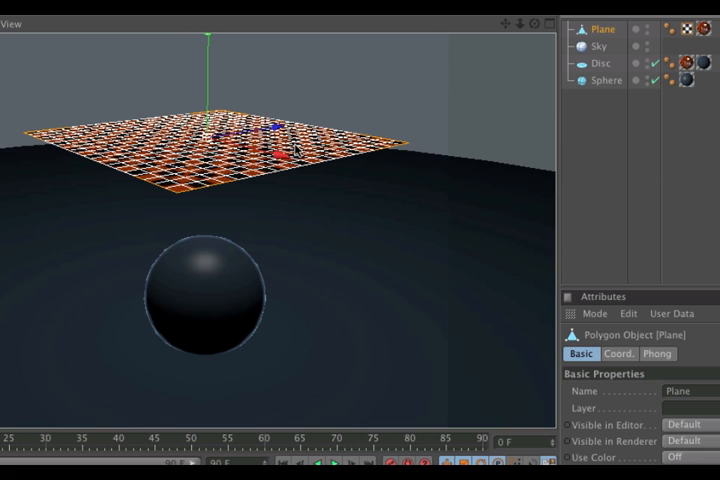
click(604, 64)
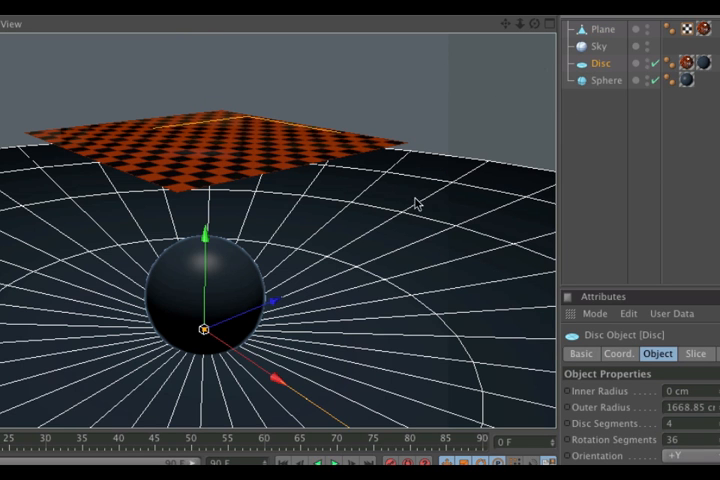
click(604, 80)
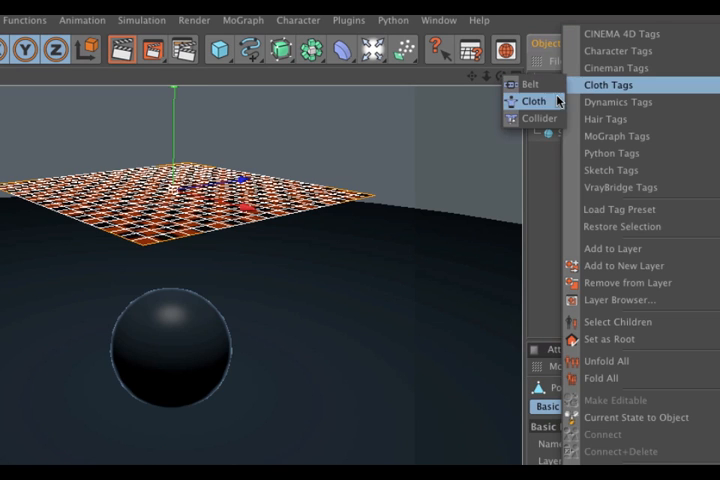
Add a Cloth tag to the checkered plane so it behaves like fabric.
click(604, 84)
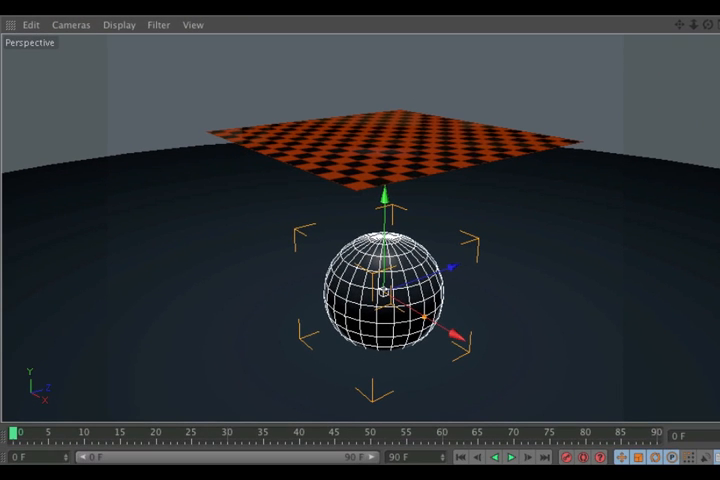
Add a Collider cloth tag to the sphere so the cloth can rest on it.
click(510, 456)
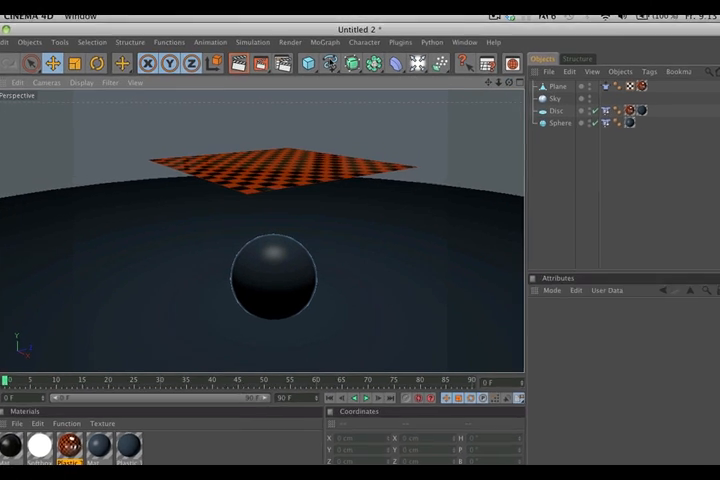
Add a Cloth NURBS object and place the plane inside it for thickness.
click(208, 24)
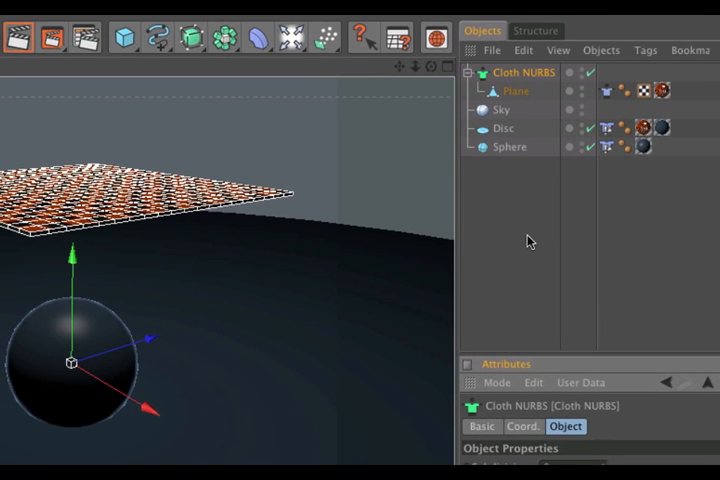
Add a HyperNURBS object to smooth the Cloth NURBS-wrapped plane.
click(190, 38)
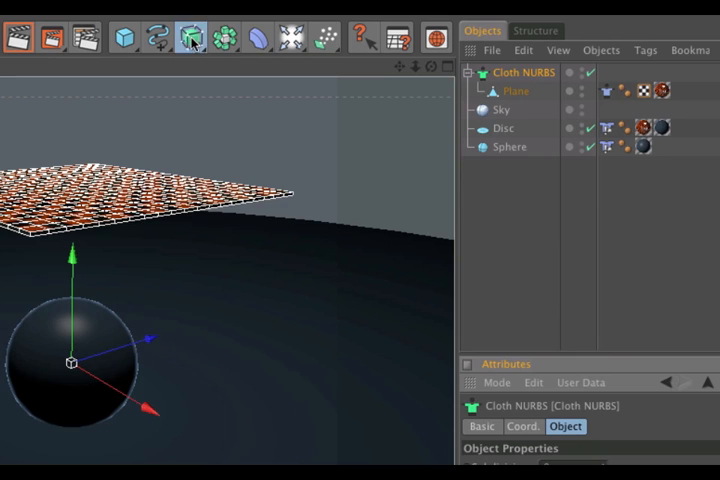
click(188, 36)
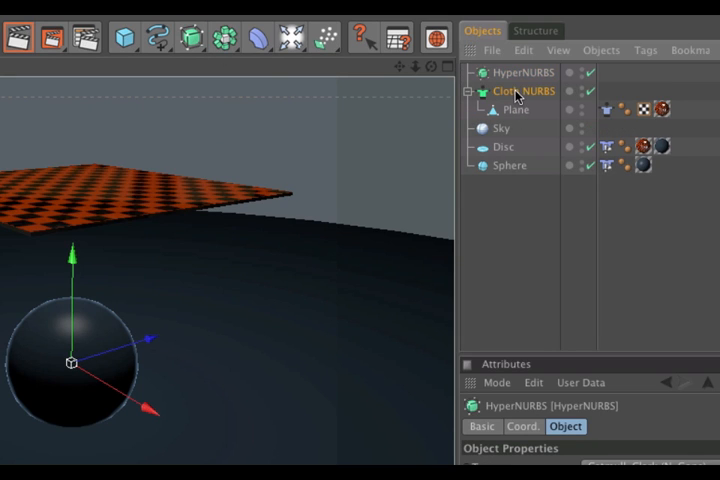